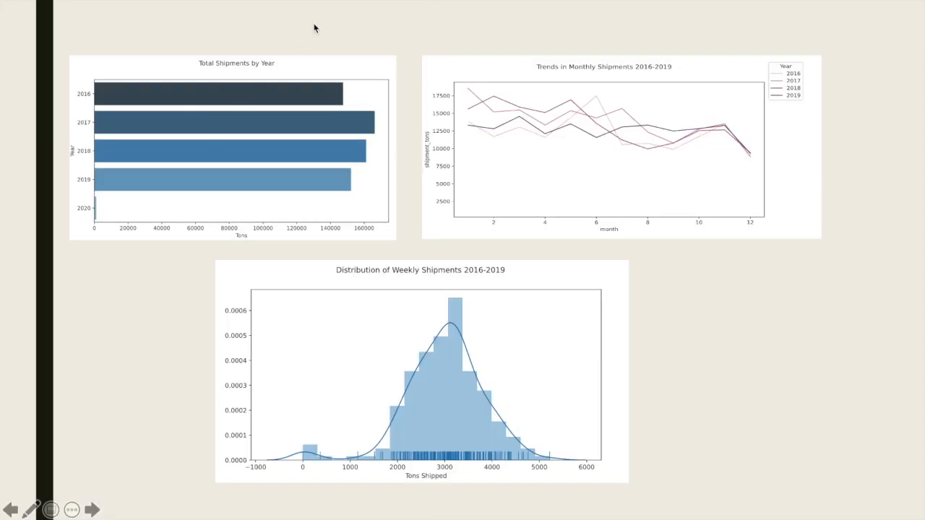
mouse_move(251, 161)
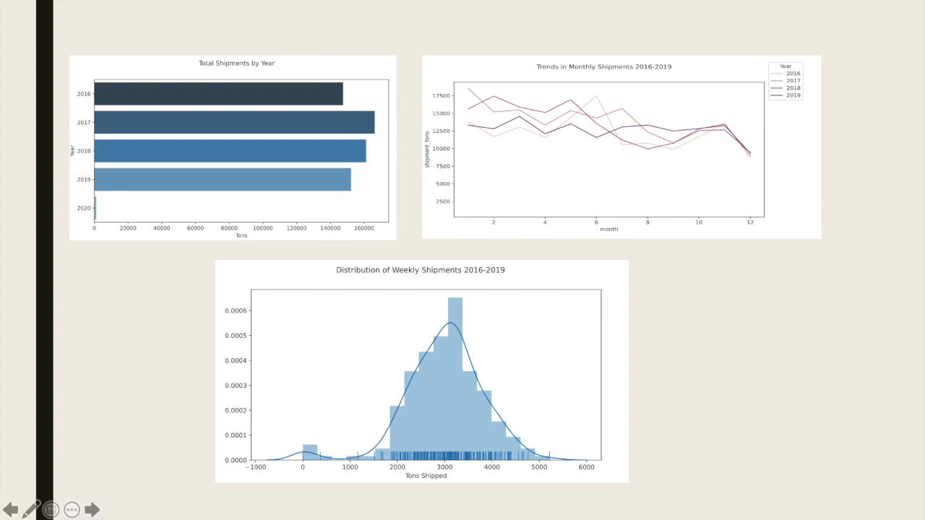
mouse_move(680, 131)
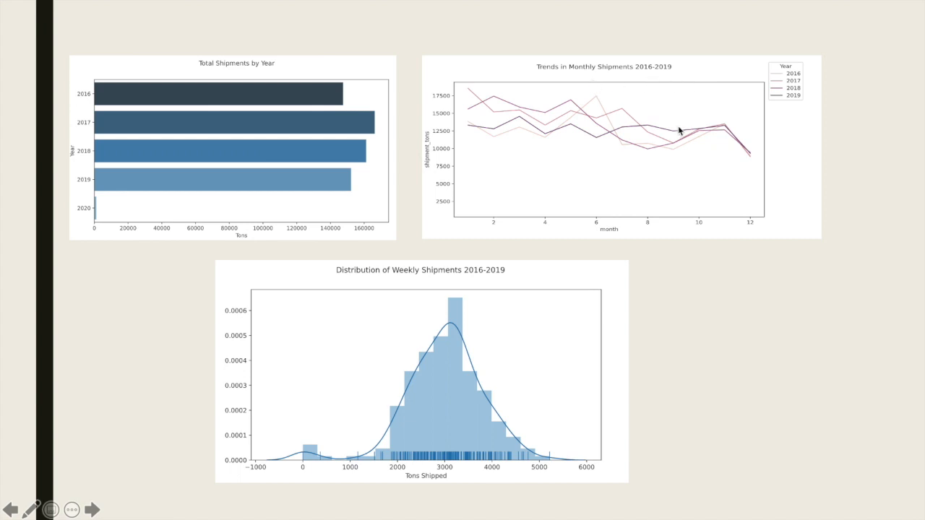
mouse_move(718, 213)
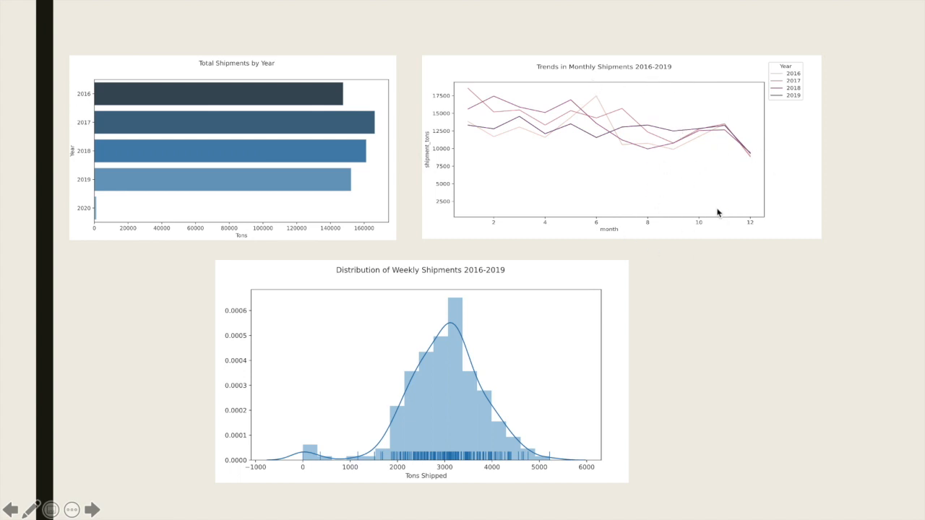
mouse_move(814, 188)
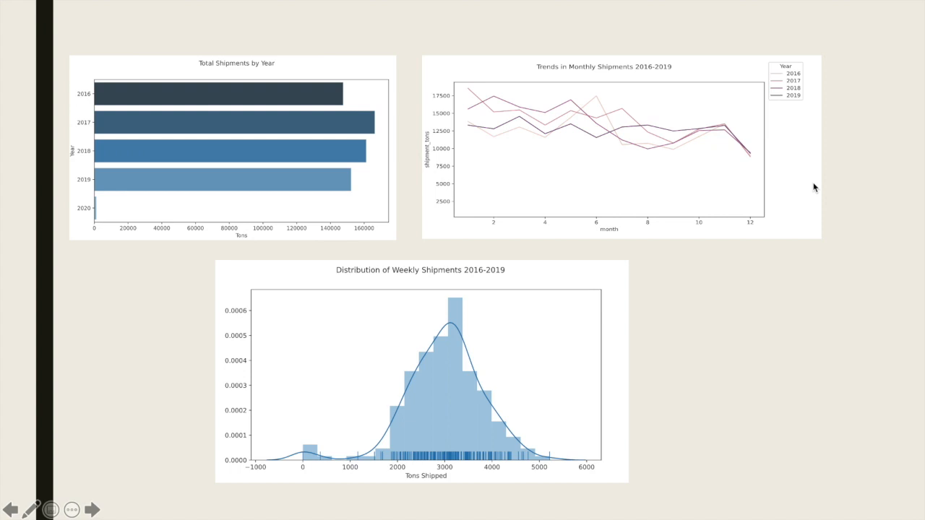
mouse_move(740, 173)
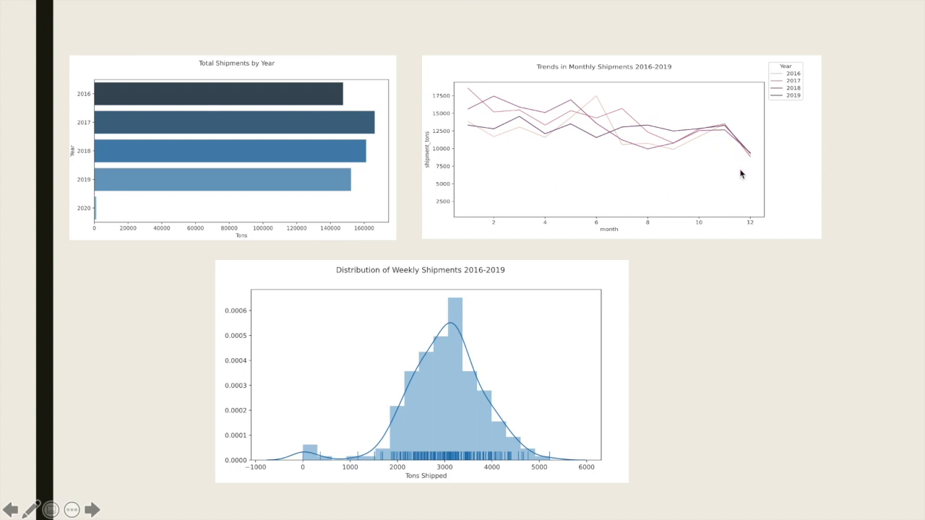
- Advance the slideshow past the three shipment charts to the Data Preparation slide
left_click(92, 510)
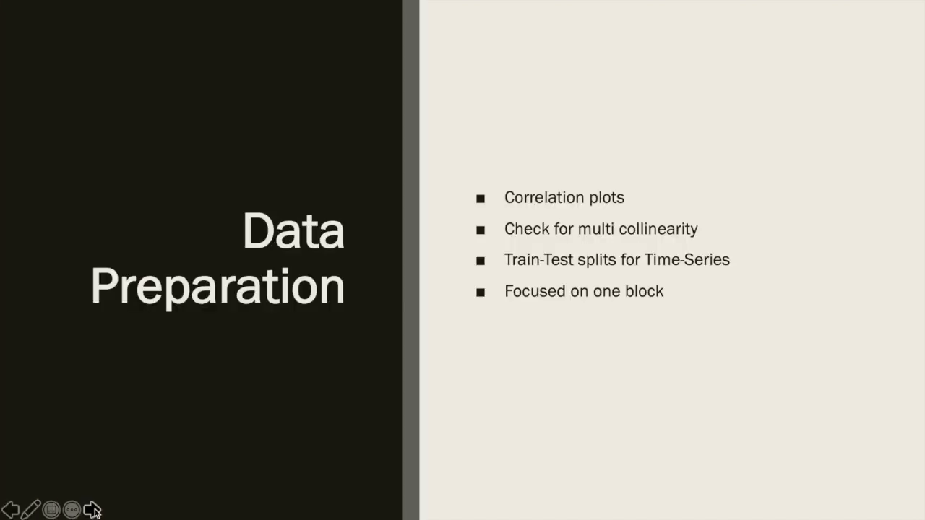